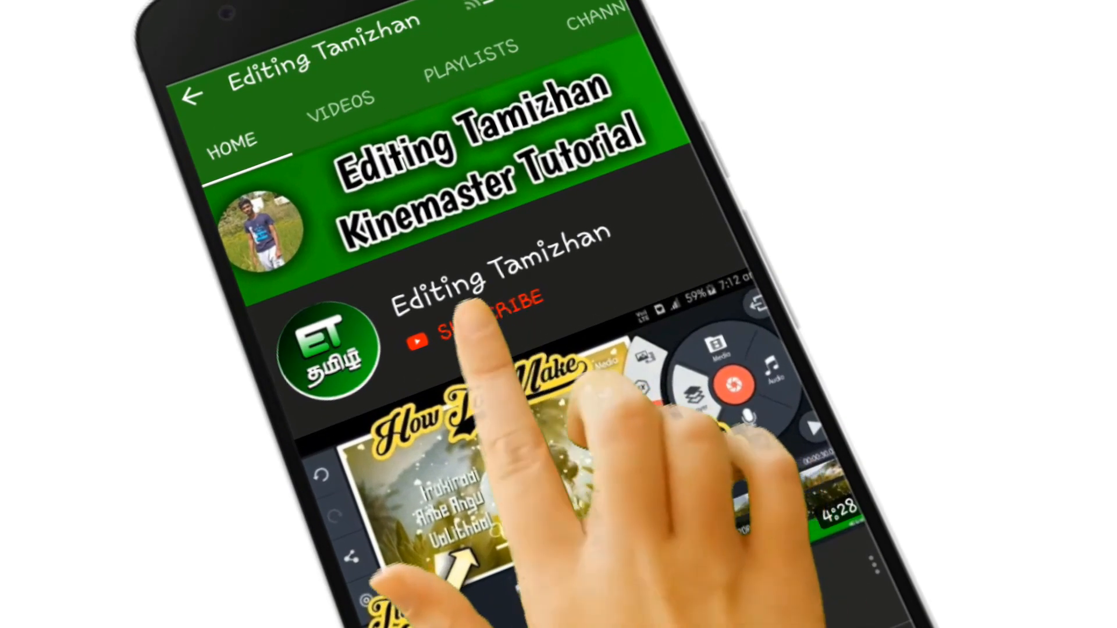
# Step: Open the visualizer template editor via the pencil icon to list its element layers
pyautogui.click(485, 320)
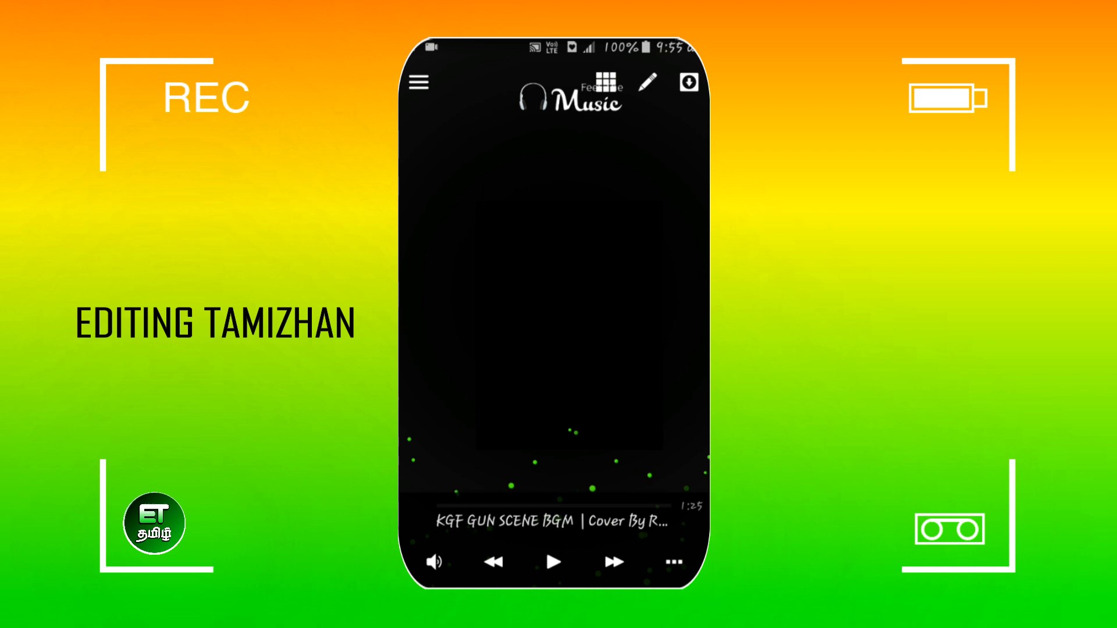
pyautogui.click(605, 82)
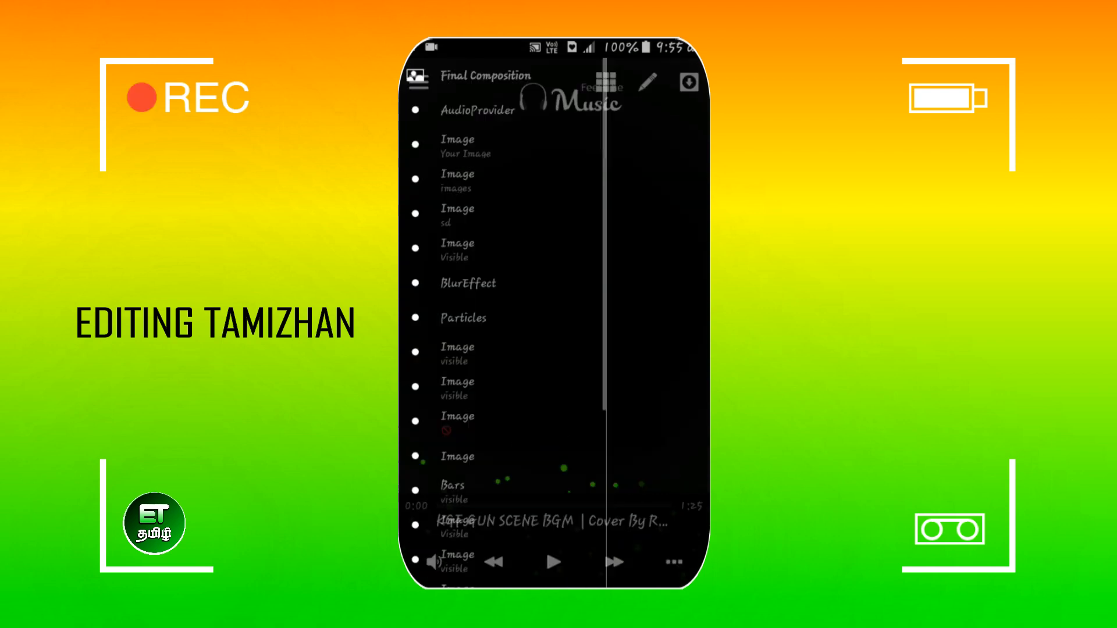
# Step: Scroll the element list down to reach the template's Image layers
pyautogui.scroll(-3)
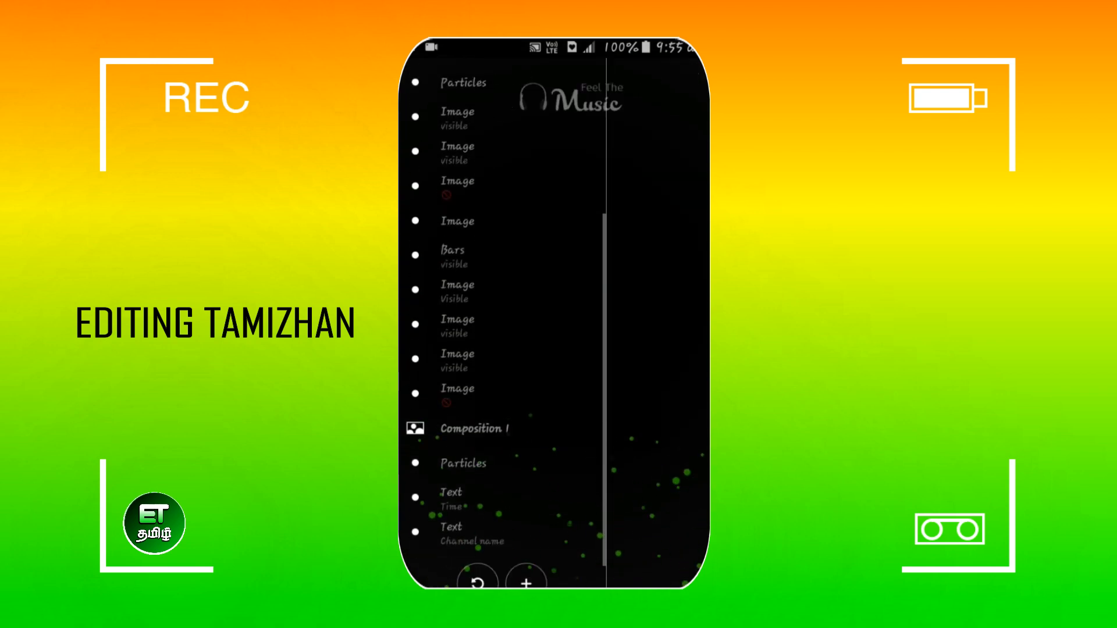
pyautogui.scroll(-3)
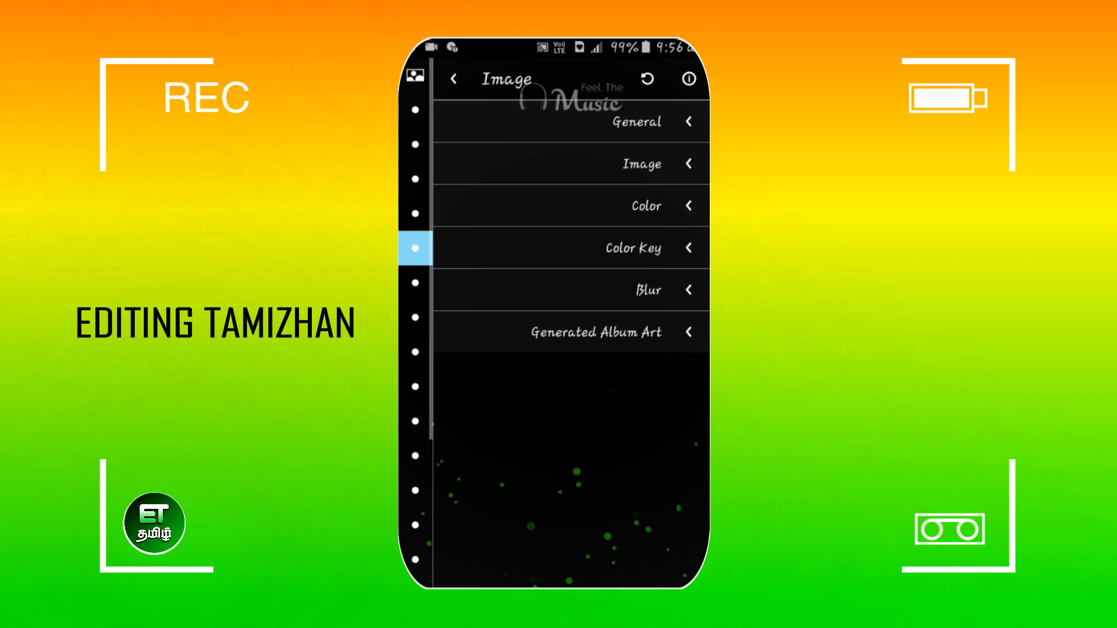
# Step: Tick Visible under General for two hidden Image layers, then open Bars/Segments settings
pyautogui.click(636, 121)
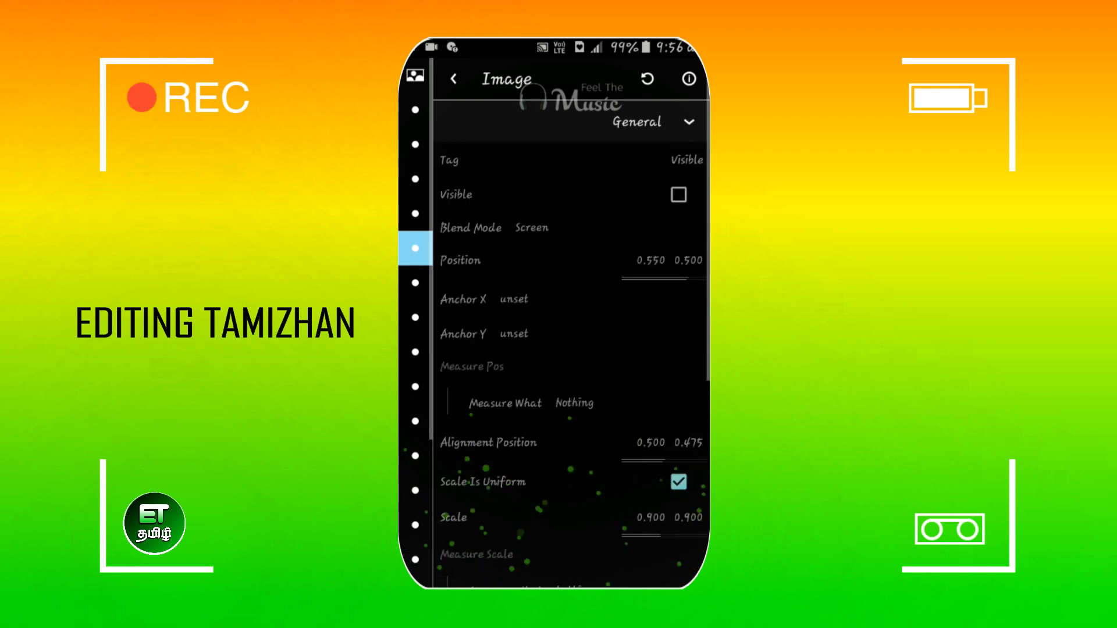
pyautogui.click(677, 194)
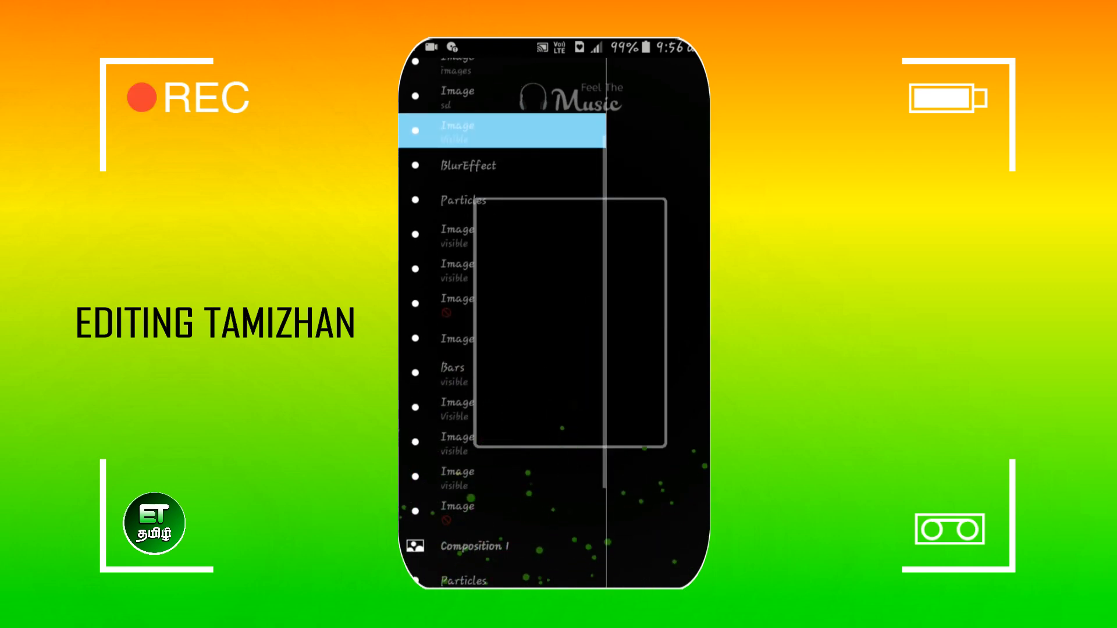
pyautogui.click(502, 131)
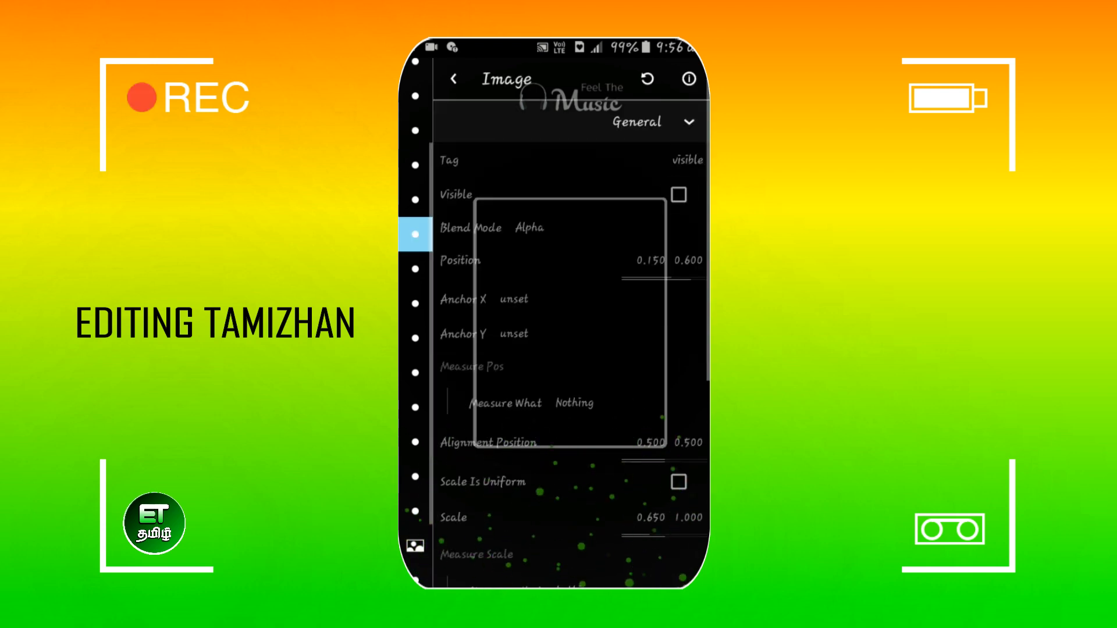
pyautogui.click(677, 194)
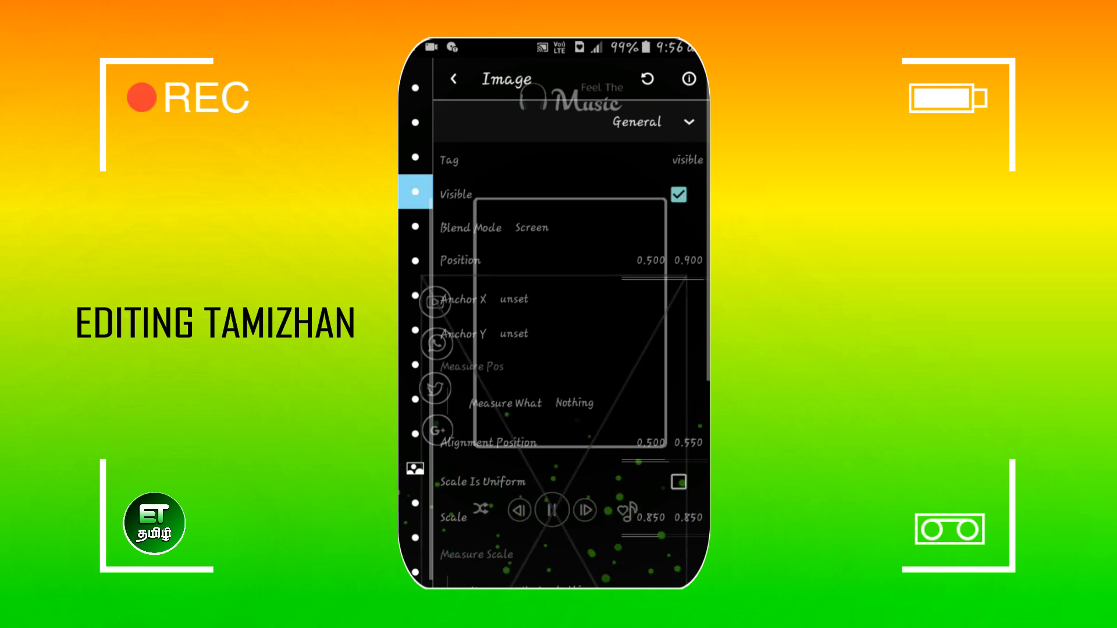
pyautogui.click(453, 79)
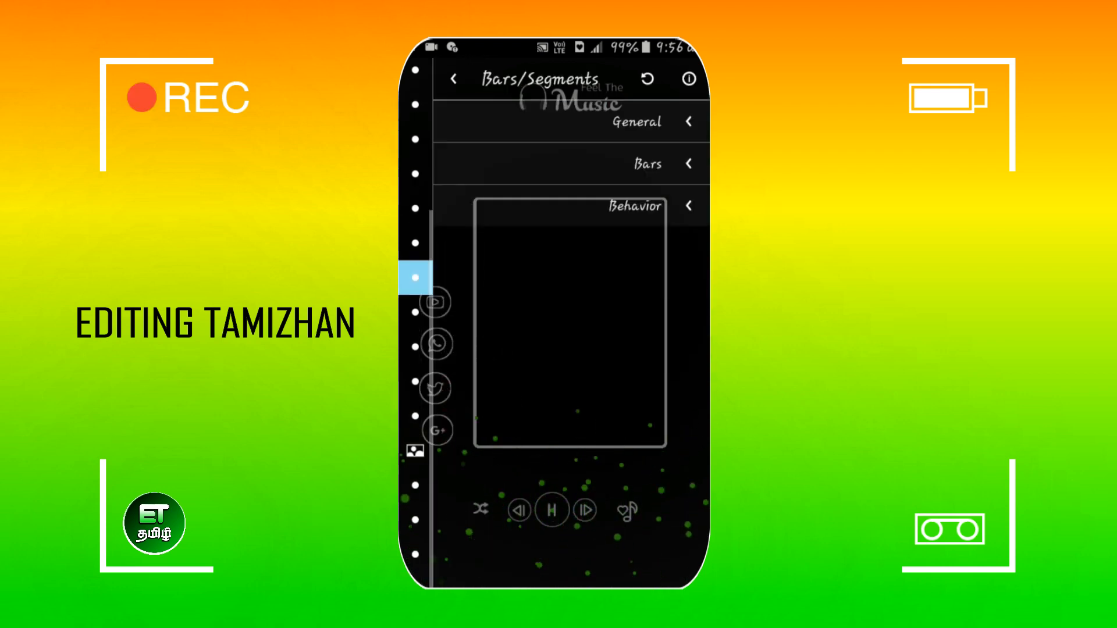
# Step: Expand Bars/Segments General, return to the list, and enable the following Image layers
pyautogui.click(636, 121)
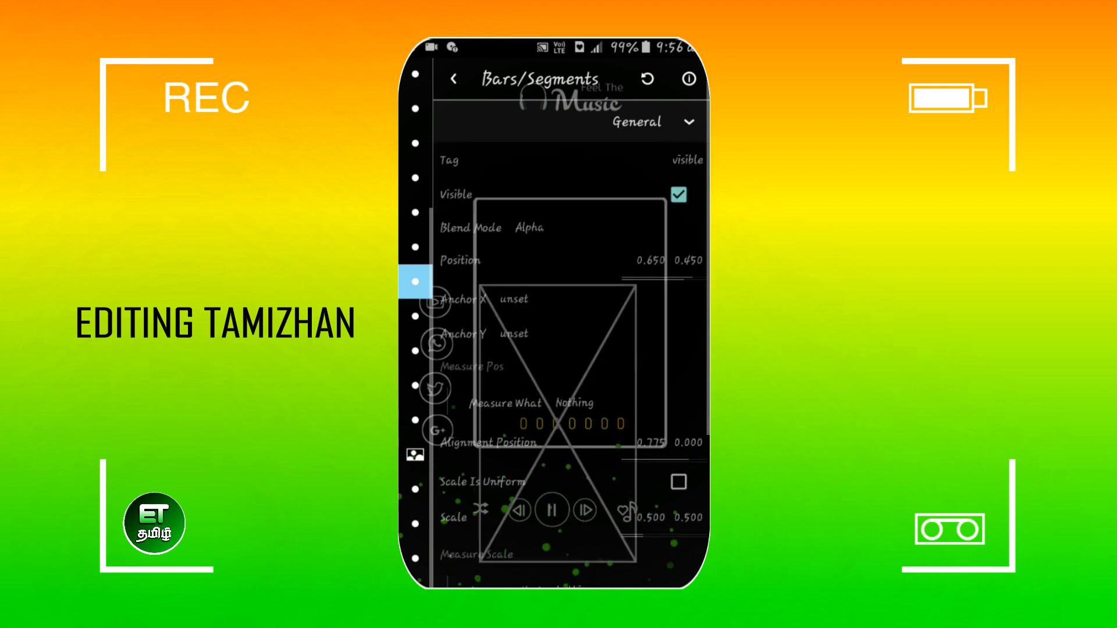
pyautogui.click(453, 79)
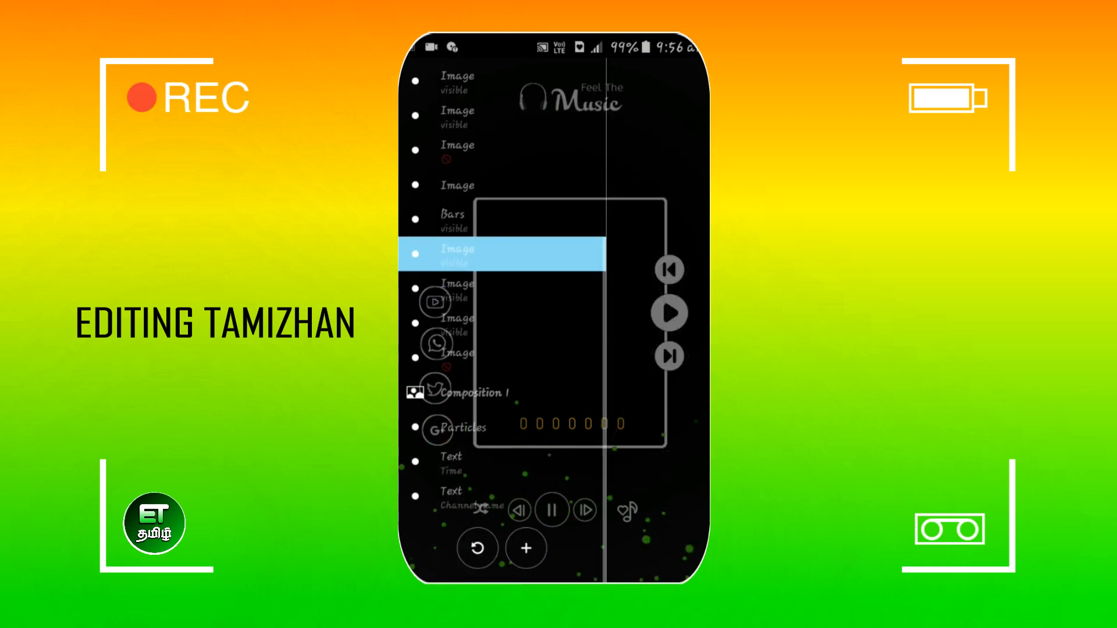
pyautogui.click(499, 254)
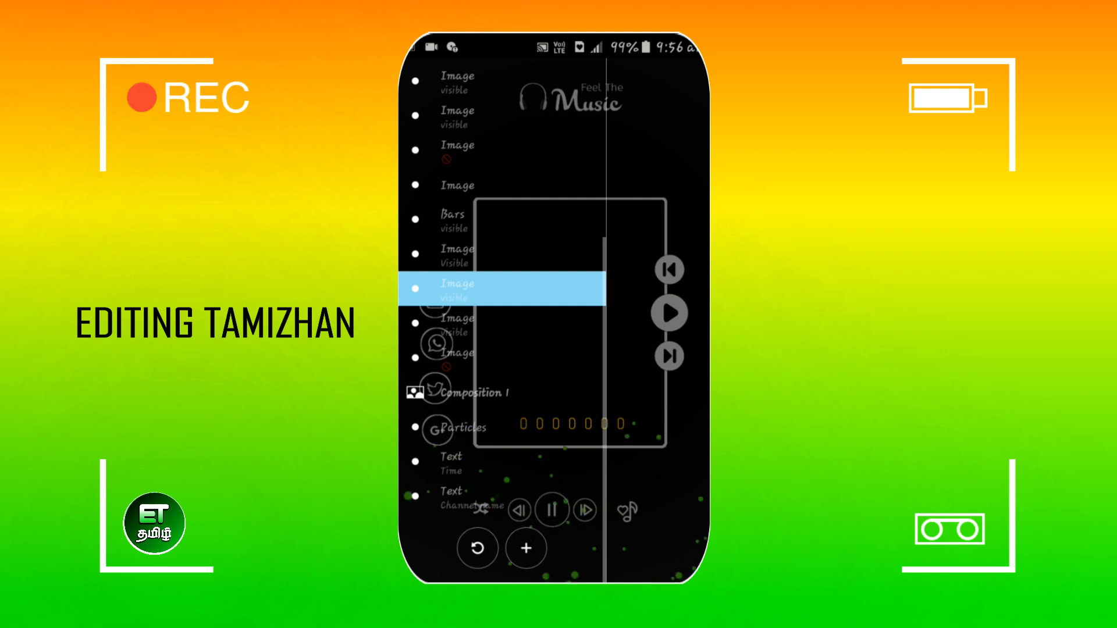
pyautogui.click(498, 288)
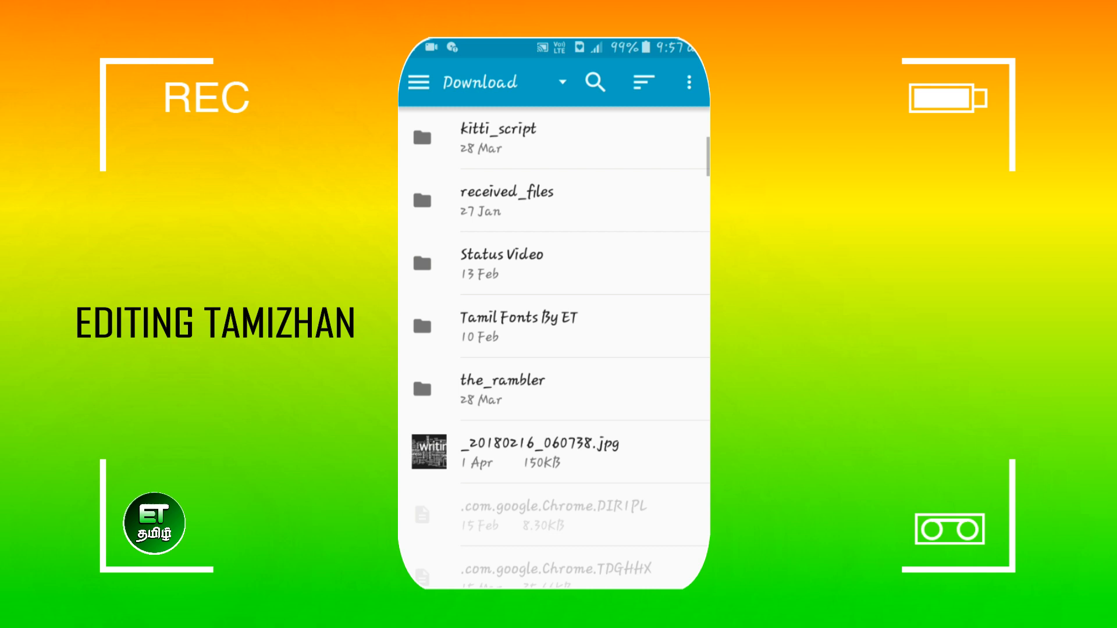
# Step: Scroll through the Download folder's files looking for a background photo
pyautogui.scroll(-3)
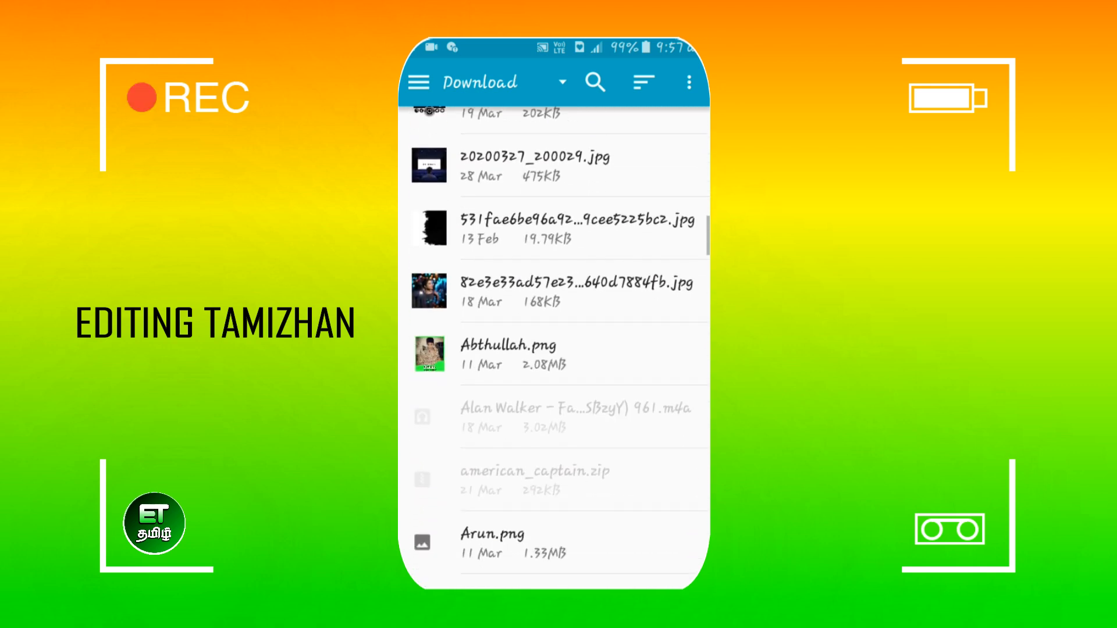
pyautogui.scroll(-3)
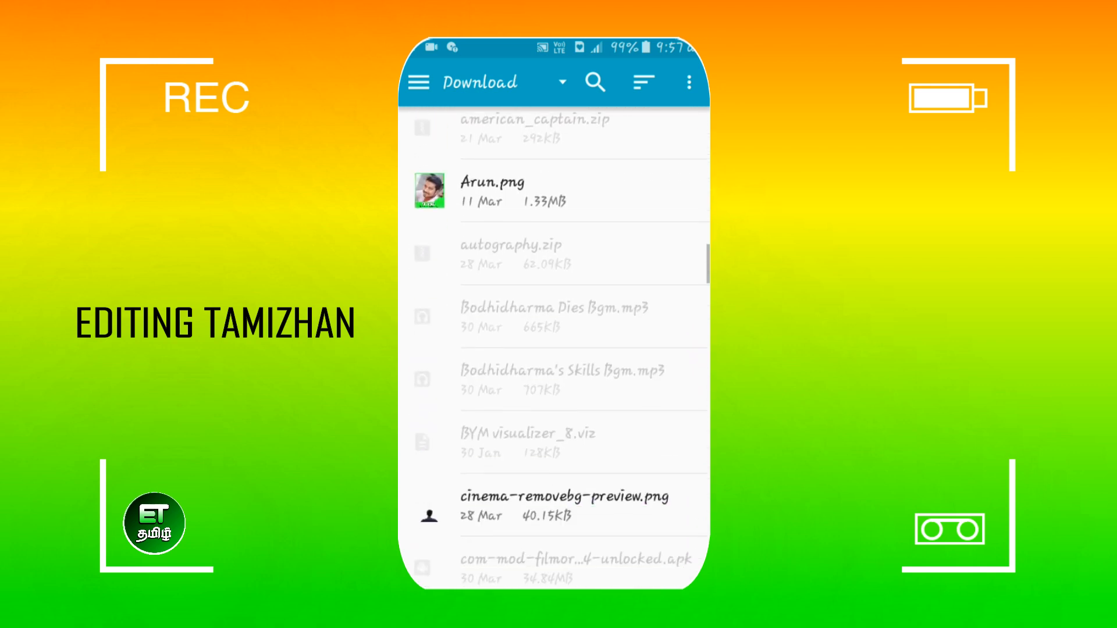
pyautogui.scroll(-3)
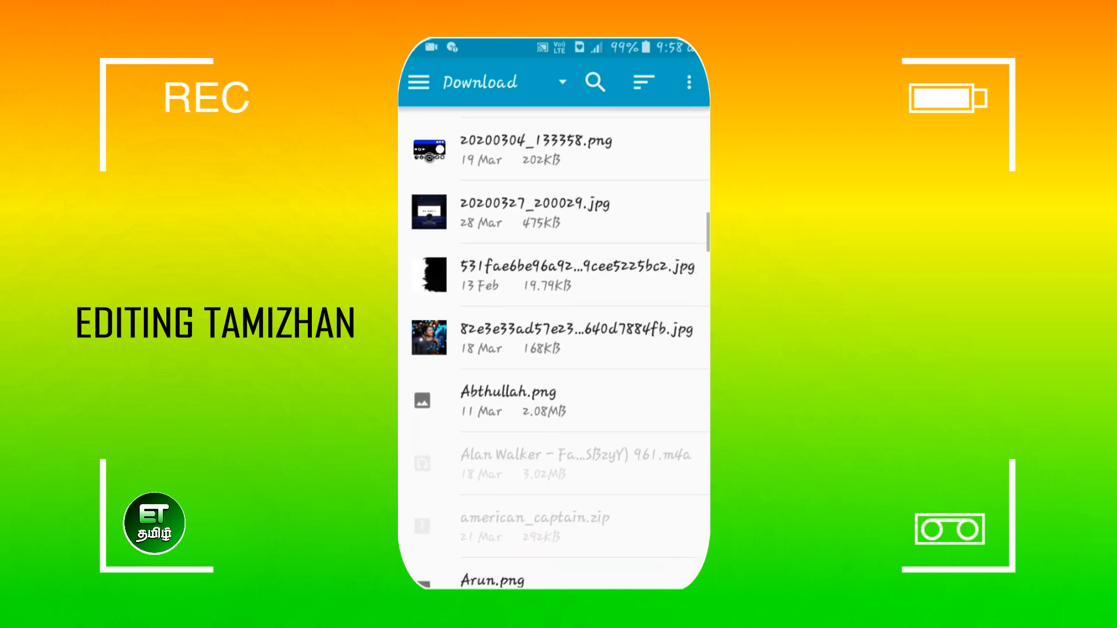
pyautogui.scroll(-3)
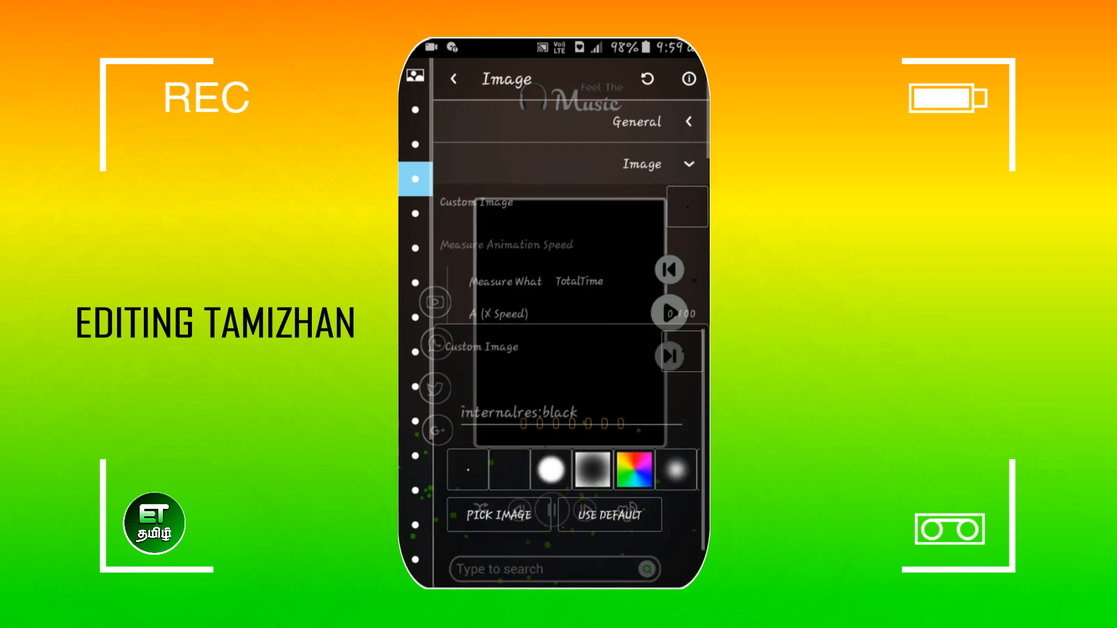
# Step: Pick a custom image for the Image layer and scroll Download to Abthullah.png and Arun.png
pyautogui.click(498, 514)
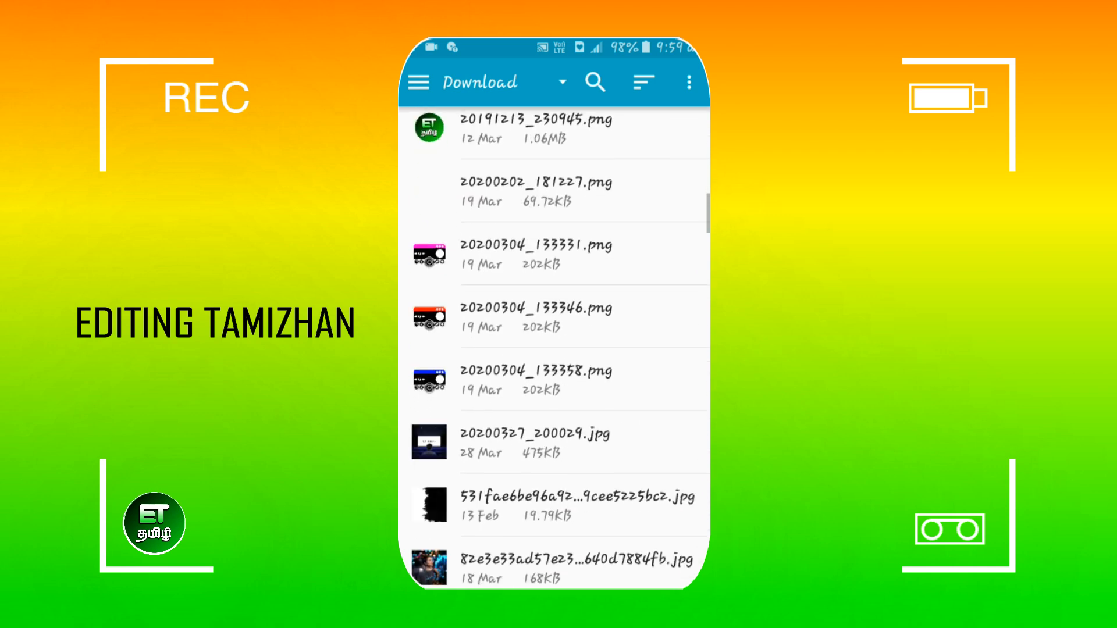
pyautogui.scroll(-3)
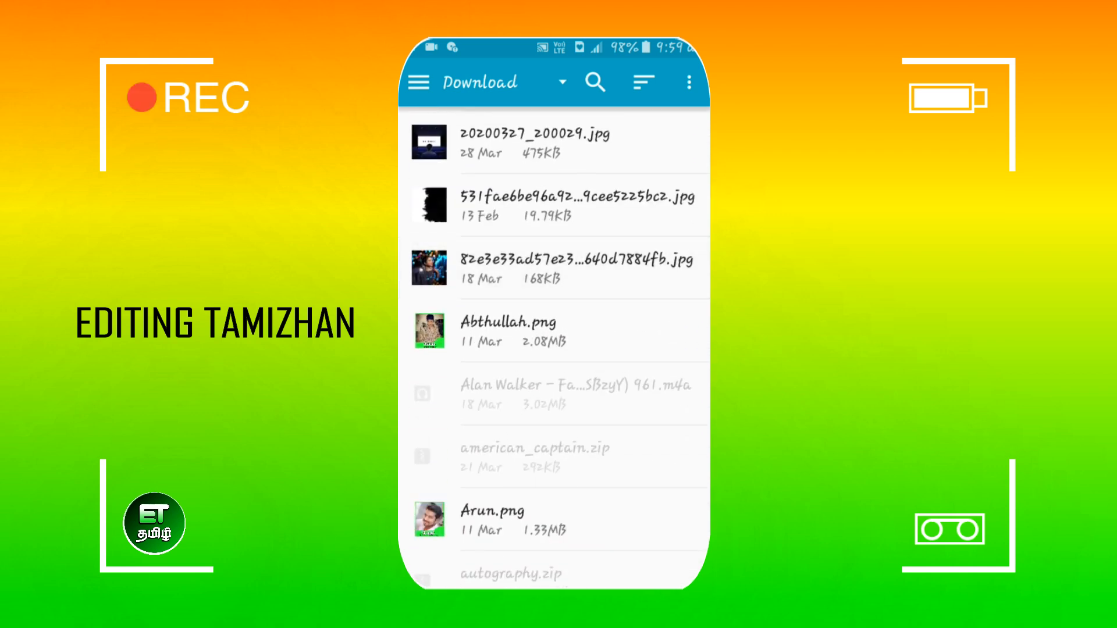